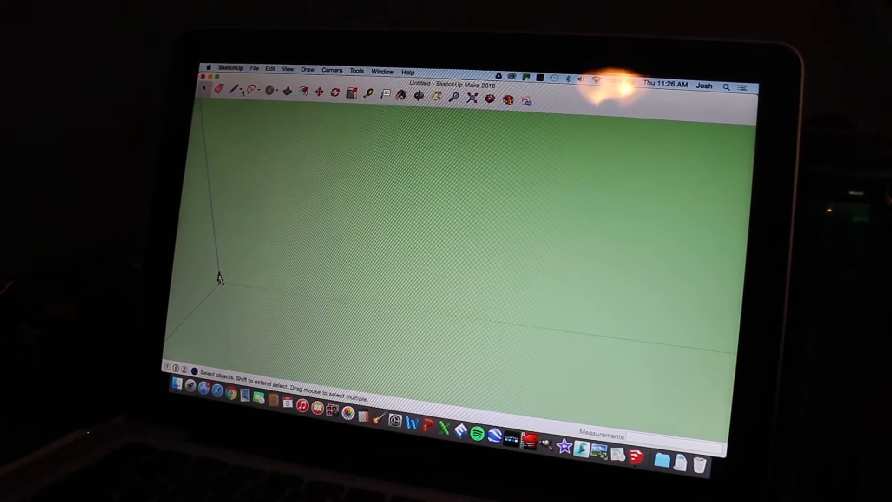
Begin drawing the notched house footprint on the ground plane.
{"action": "left_click", "coordinate": [233, 88]}
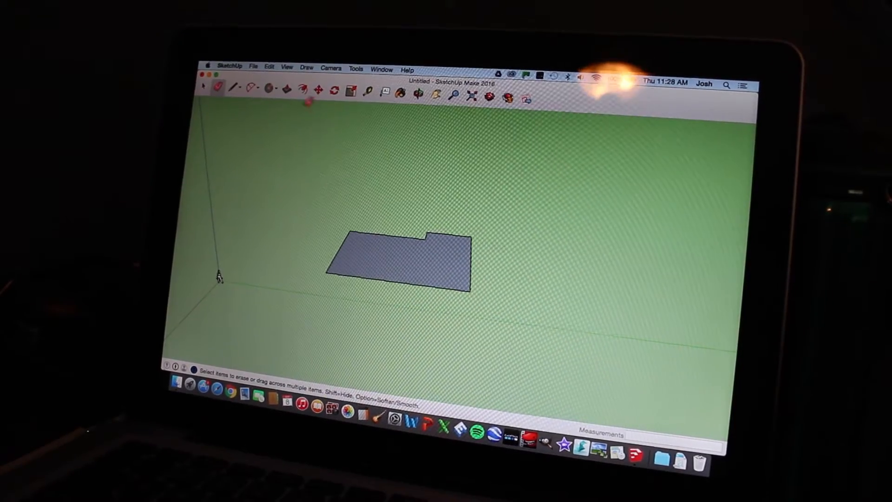
{"action": "left_click", "coordinate": [288, 90]}
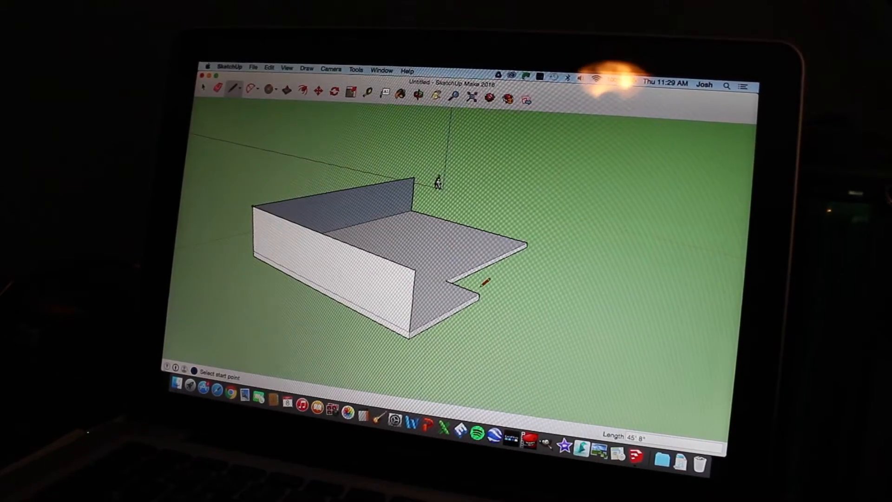
Push/pull the notched part of the footprint up to wall height.
{"action": "left_click", "coordinate": [478, 296]}
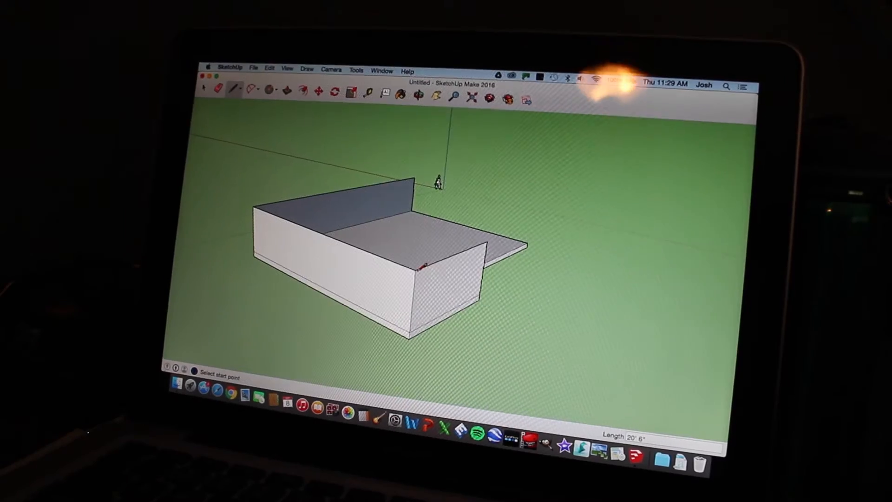
{"action": "left_click", "coordinate": [418, 96]}
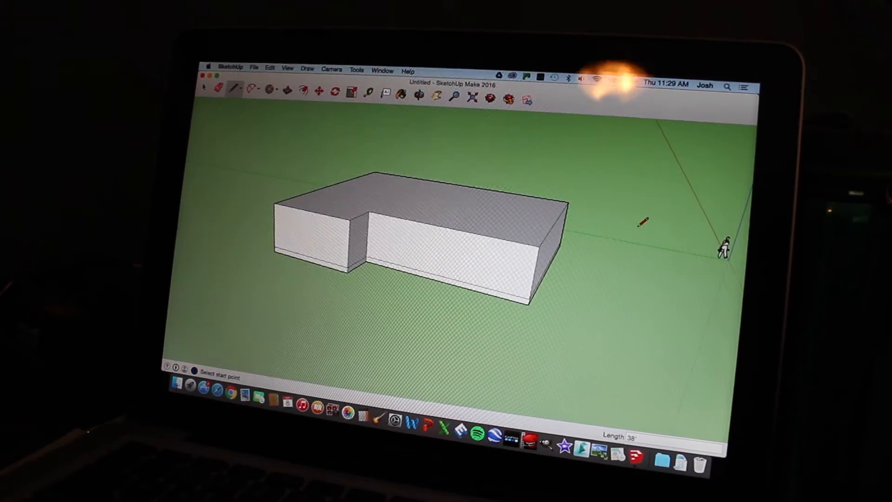
Begin the front-wing gable roof, orbiting to view the block from above.
{"action": "left_click", "coordinate": [421, 98]}
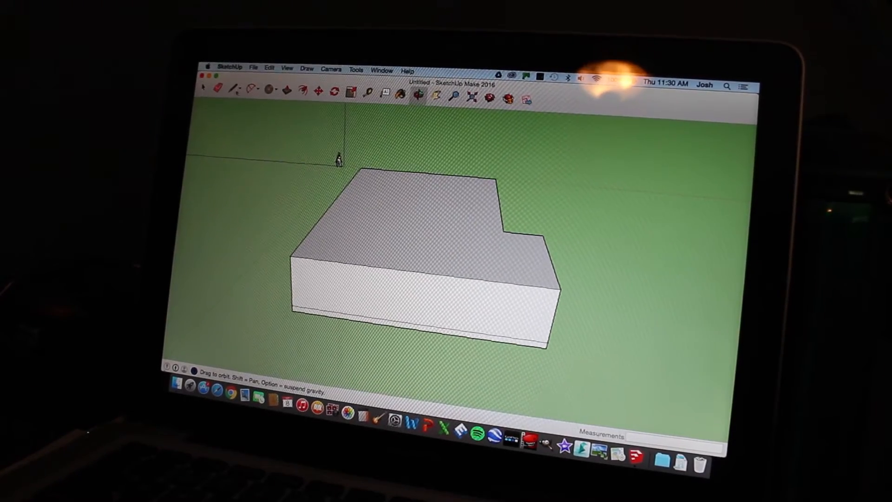
{"action": "left_click", "coordinate": [235, 90]}
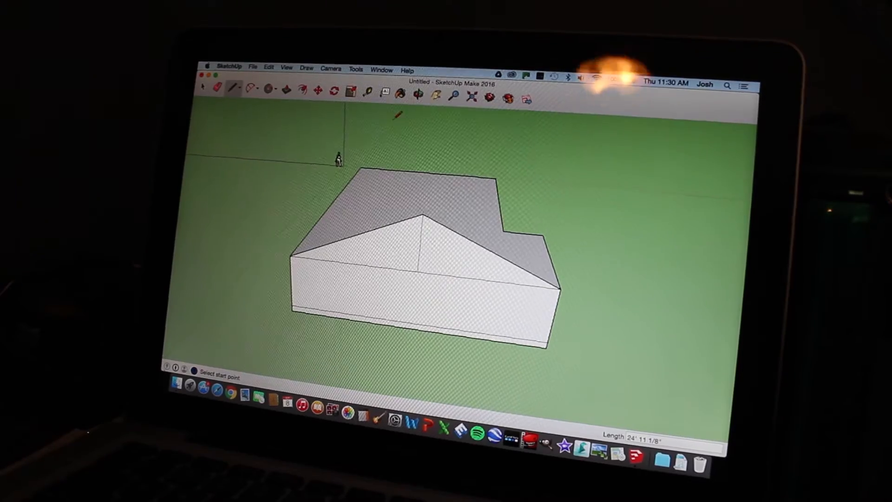
Erase the stray edges left on the new front roof.
{"action": "left_click", "coordinate": [227, 89]}
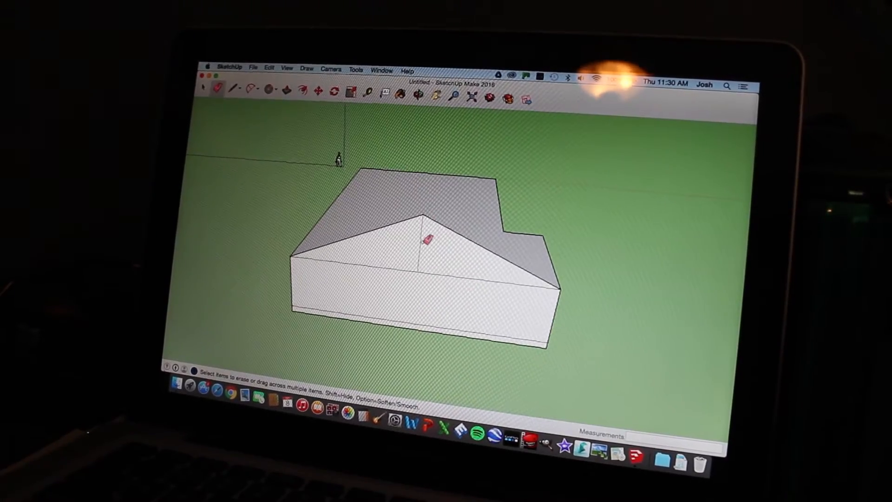
{"action": "left_click", "coordinate": [423, 98]}
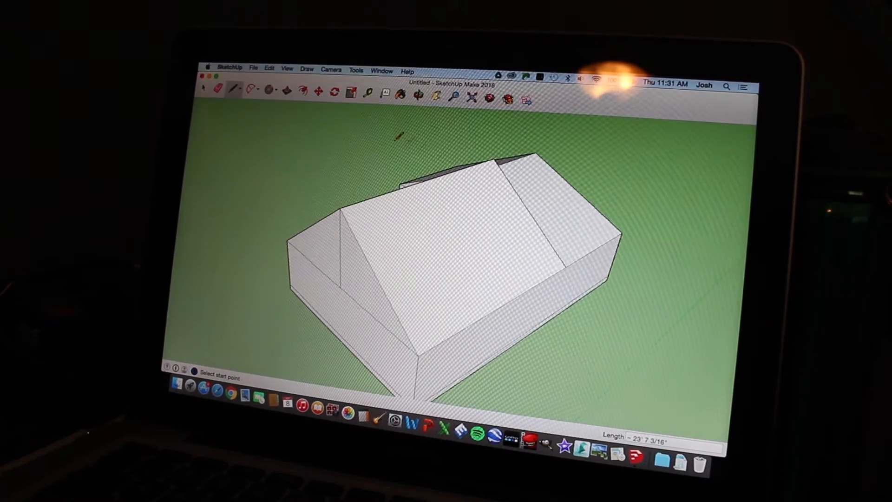
{"action": "left_click", "coordinate": [217, 89]}
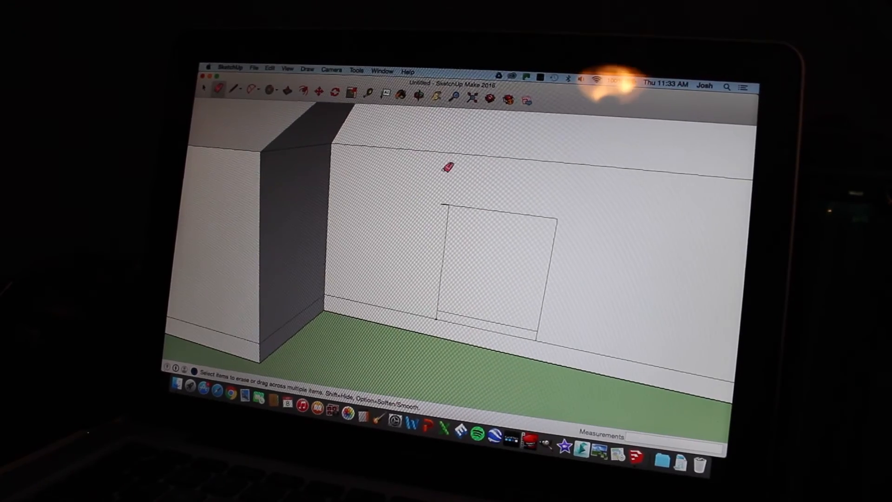
Return to the Line tool after outlining the back door.
{"action": "left_click", "coordinate": [235, 89]}
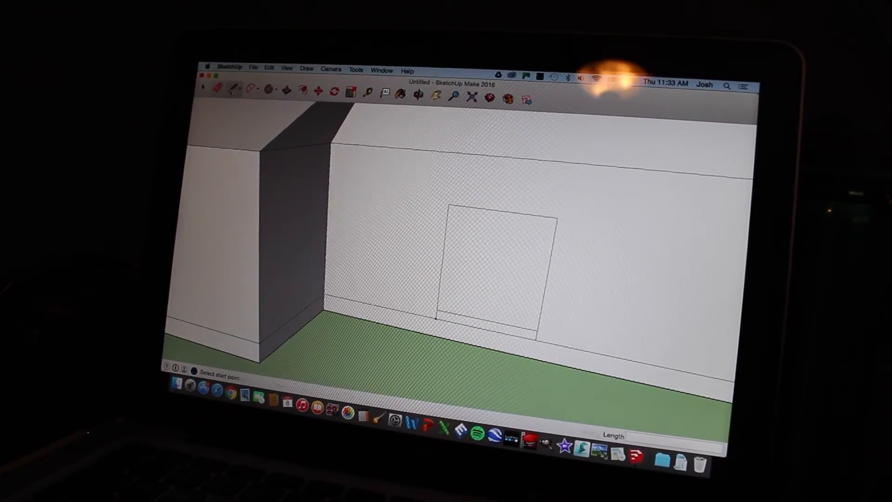